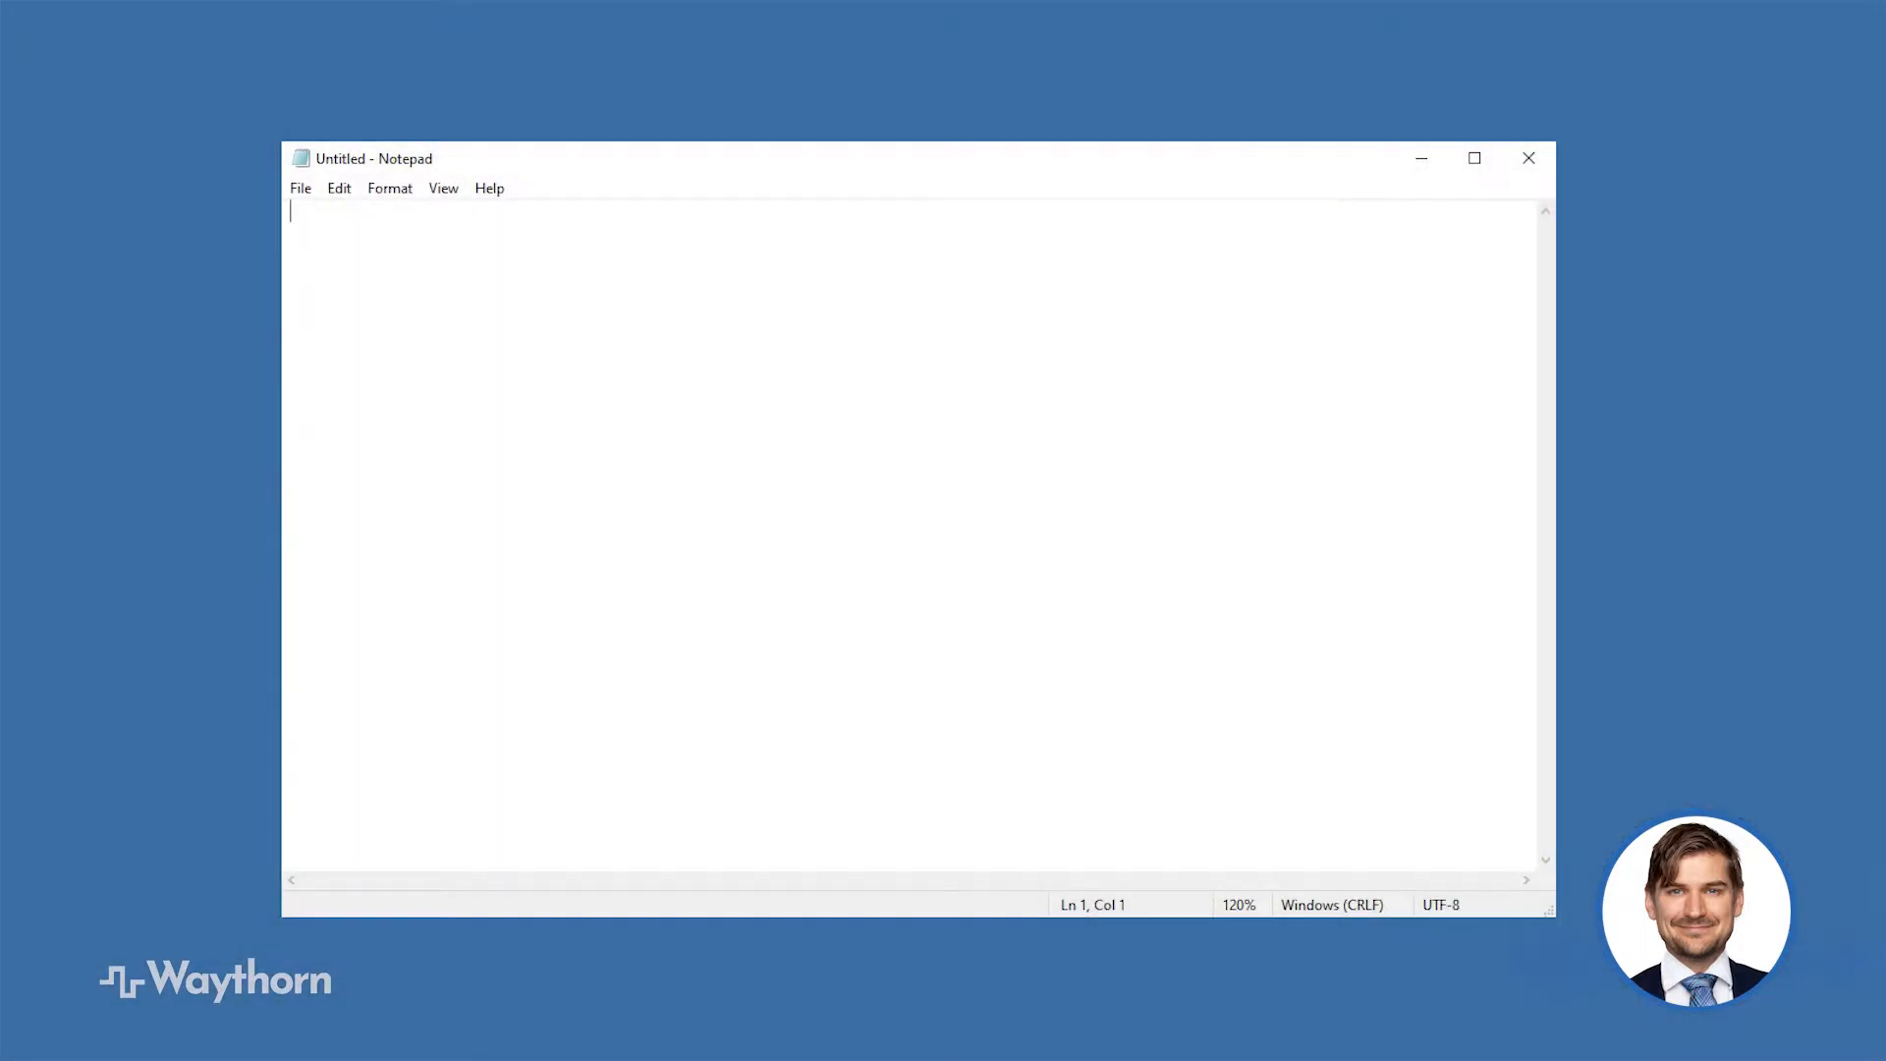
text(Sean Dill)
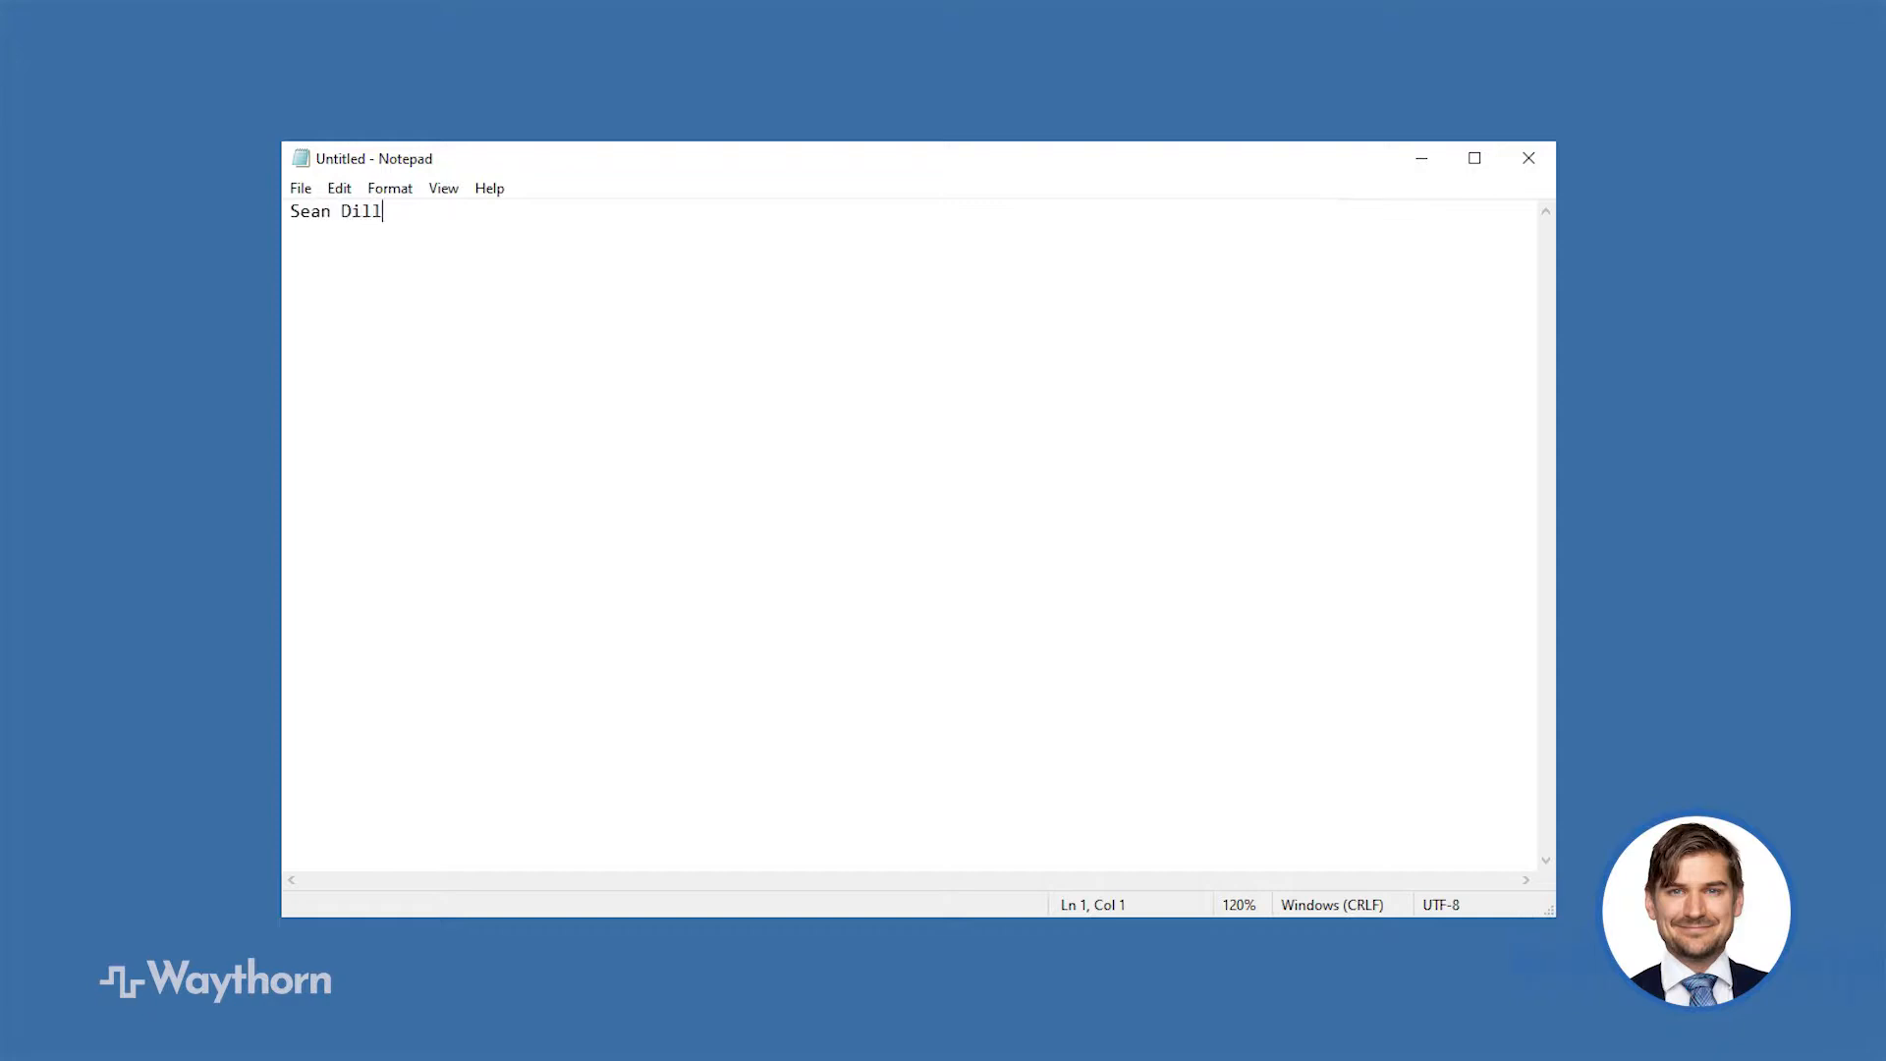
text(man)
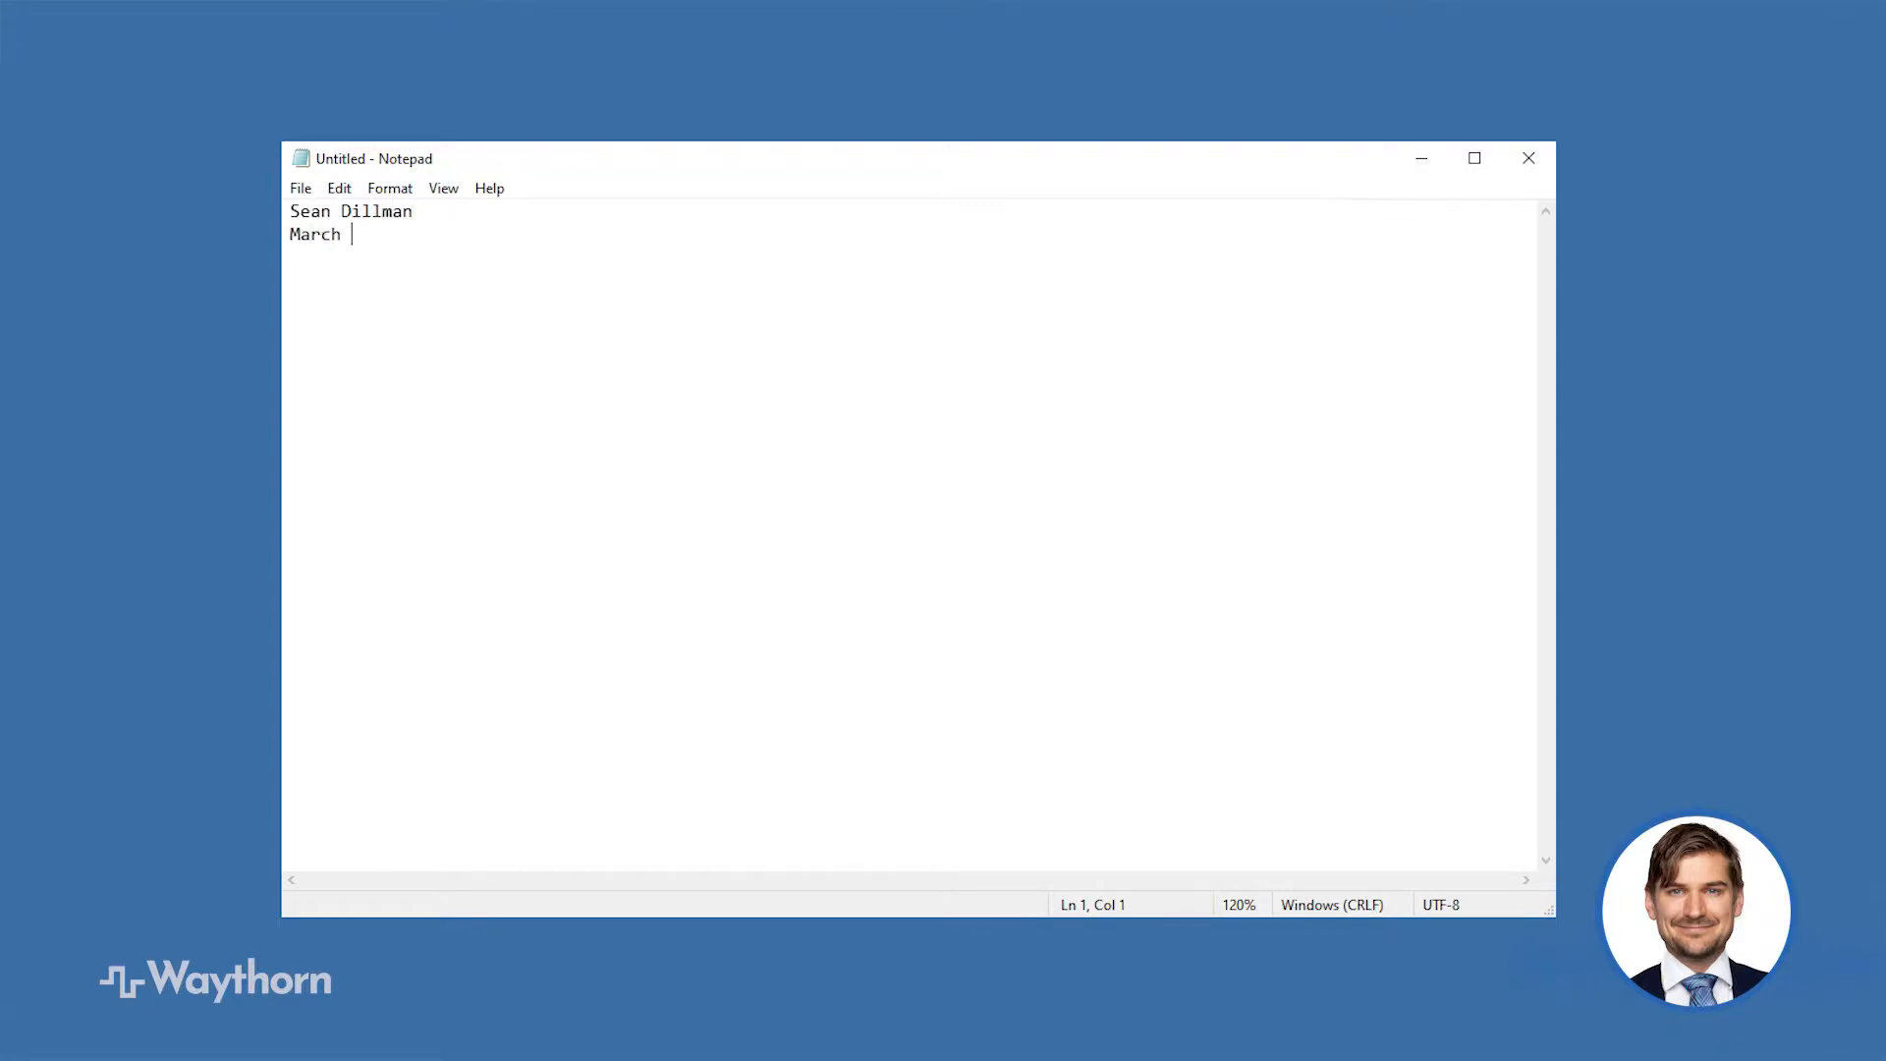
text(14, 2021)
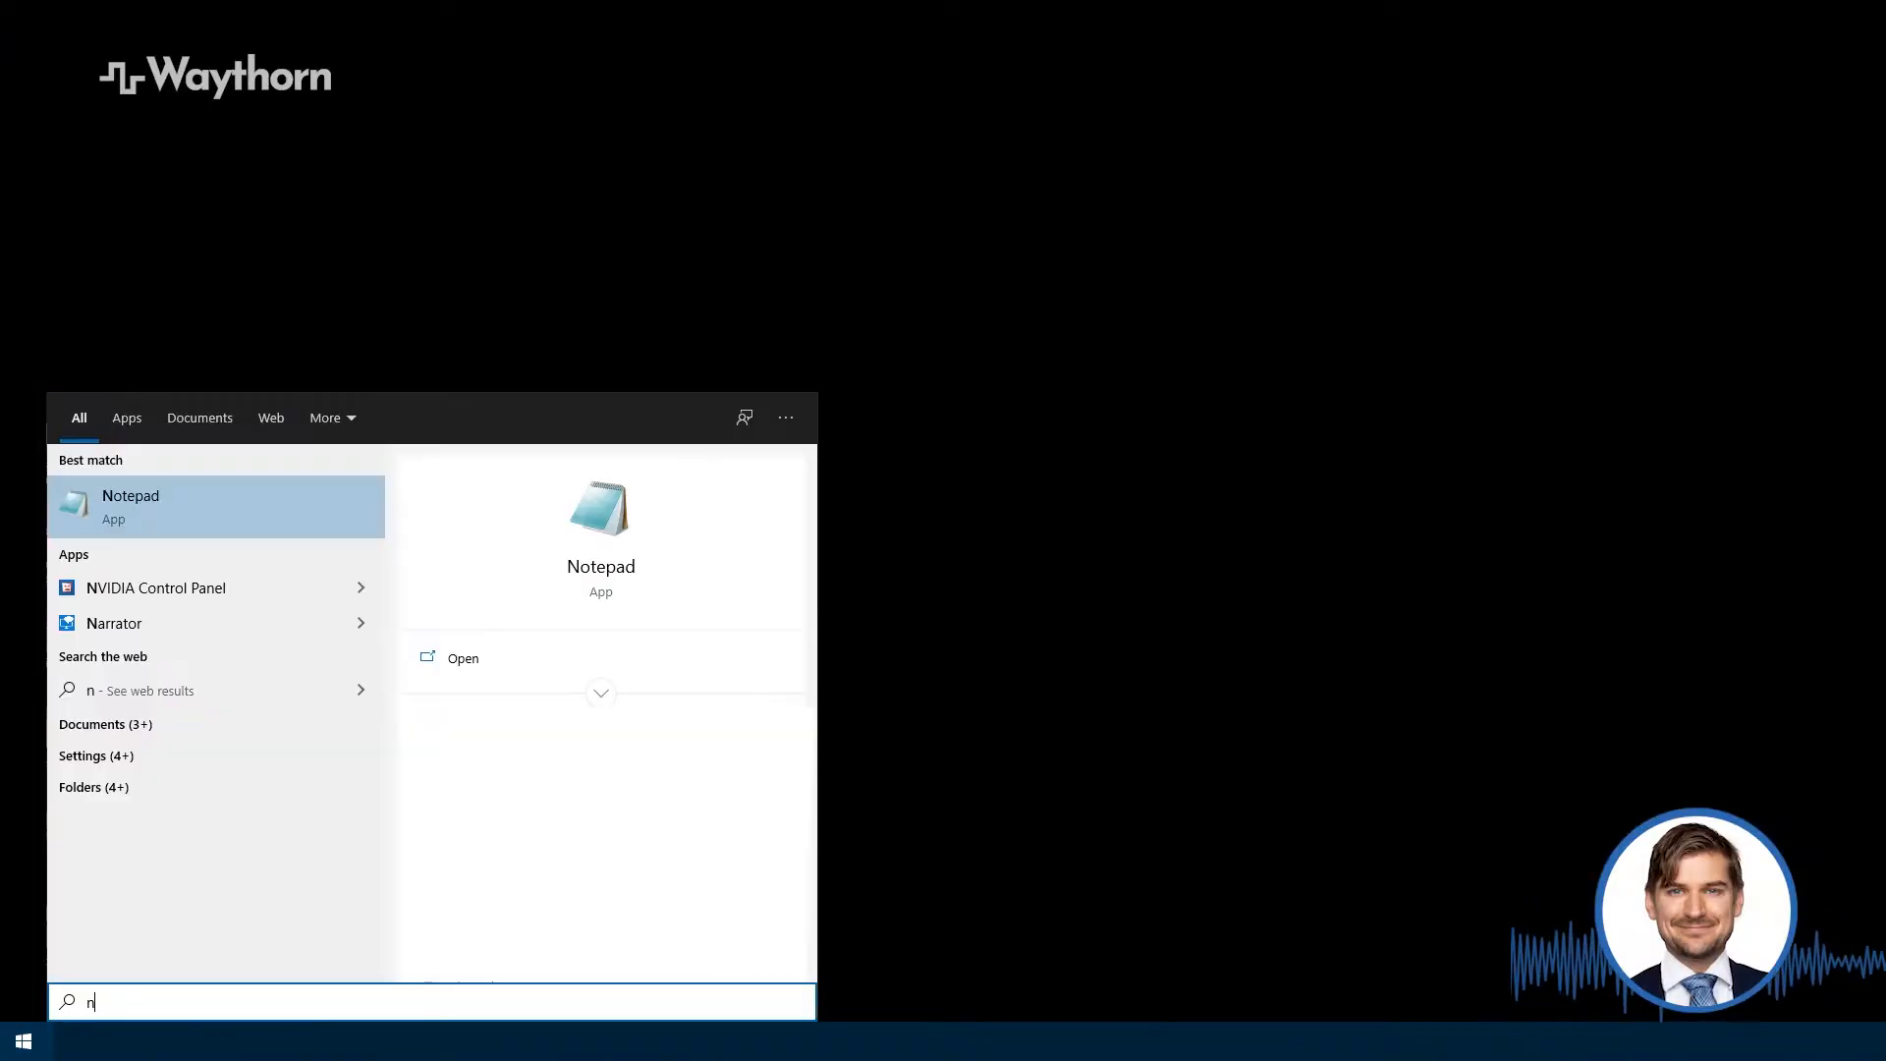
Step: Search the Start menu for 'notepad'
text(otepa)
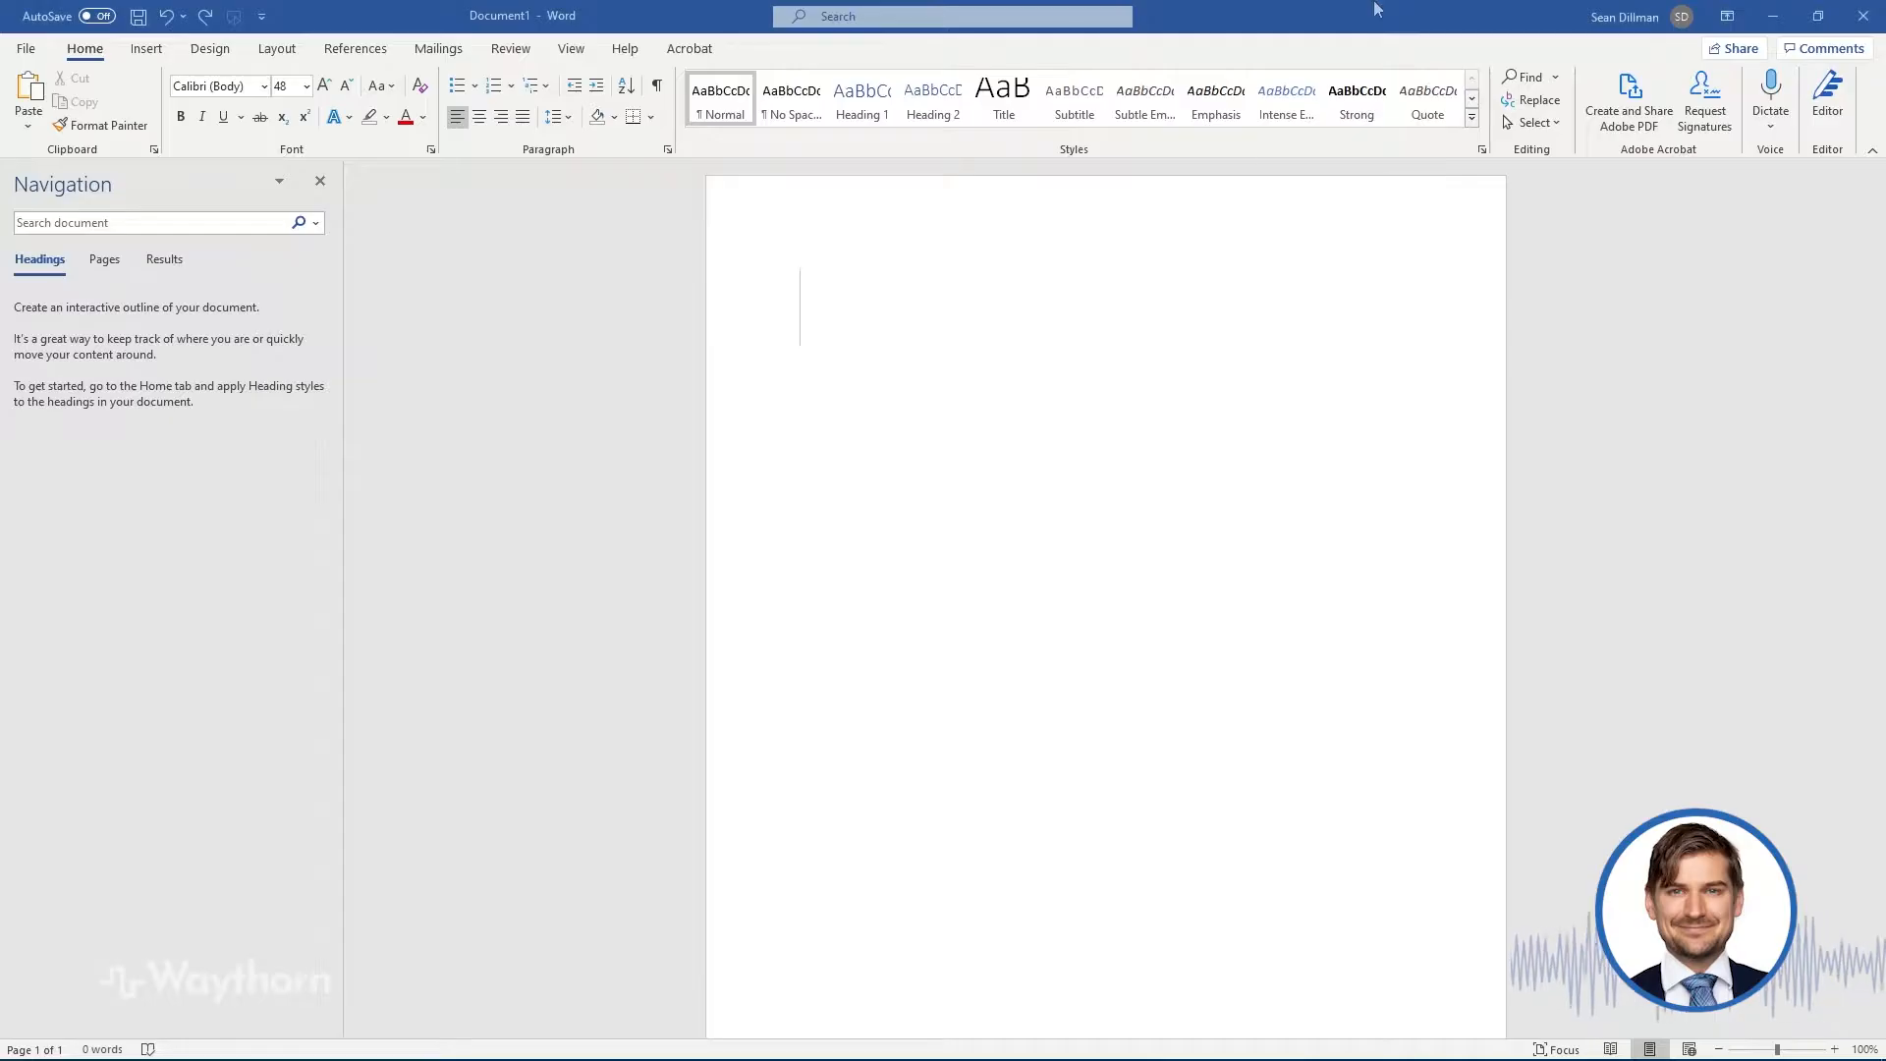
Step: Write the lines 'Some' and 'more text' in Word, then undo the latest typing
text(Some)
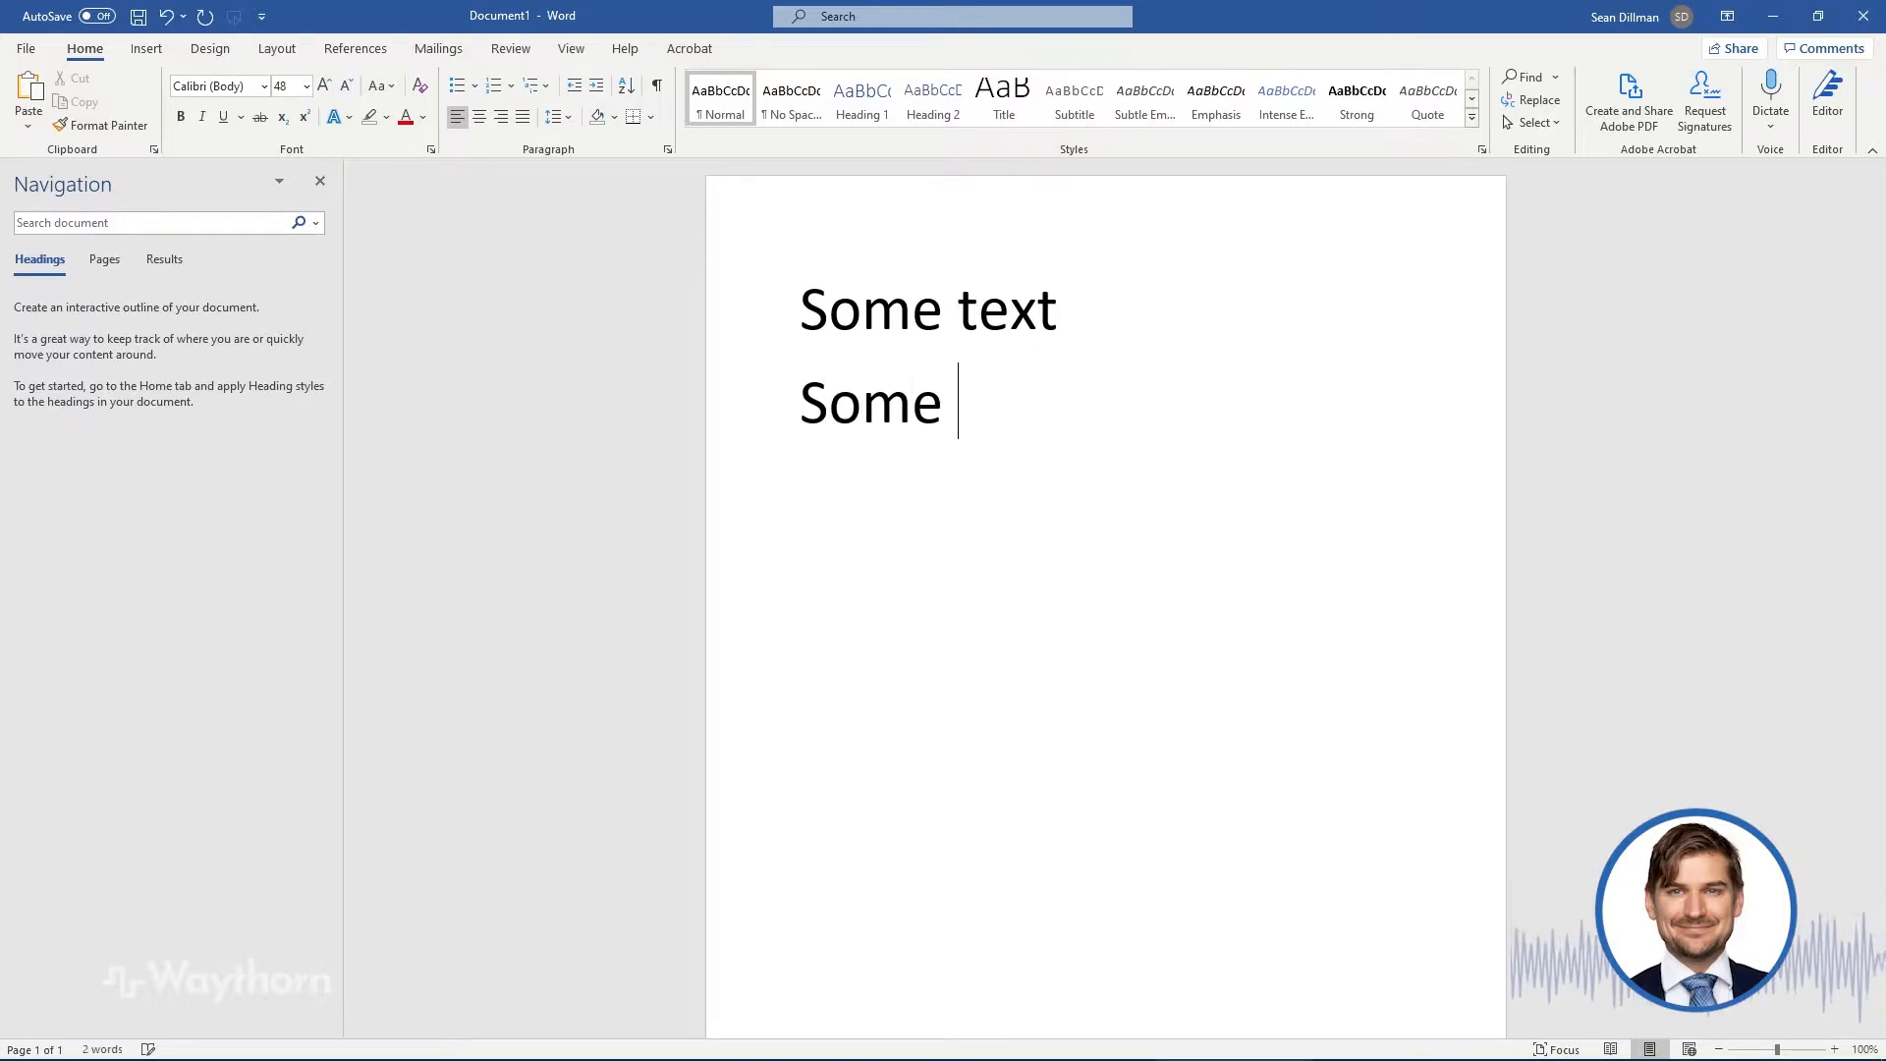
text(more text)
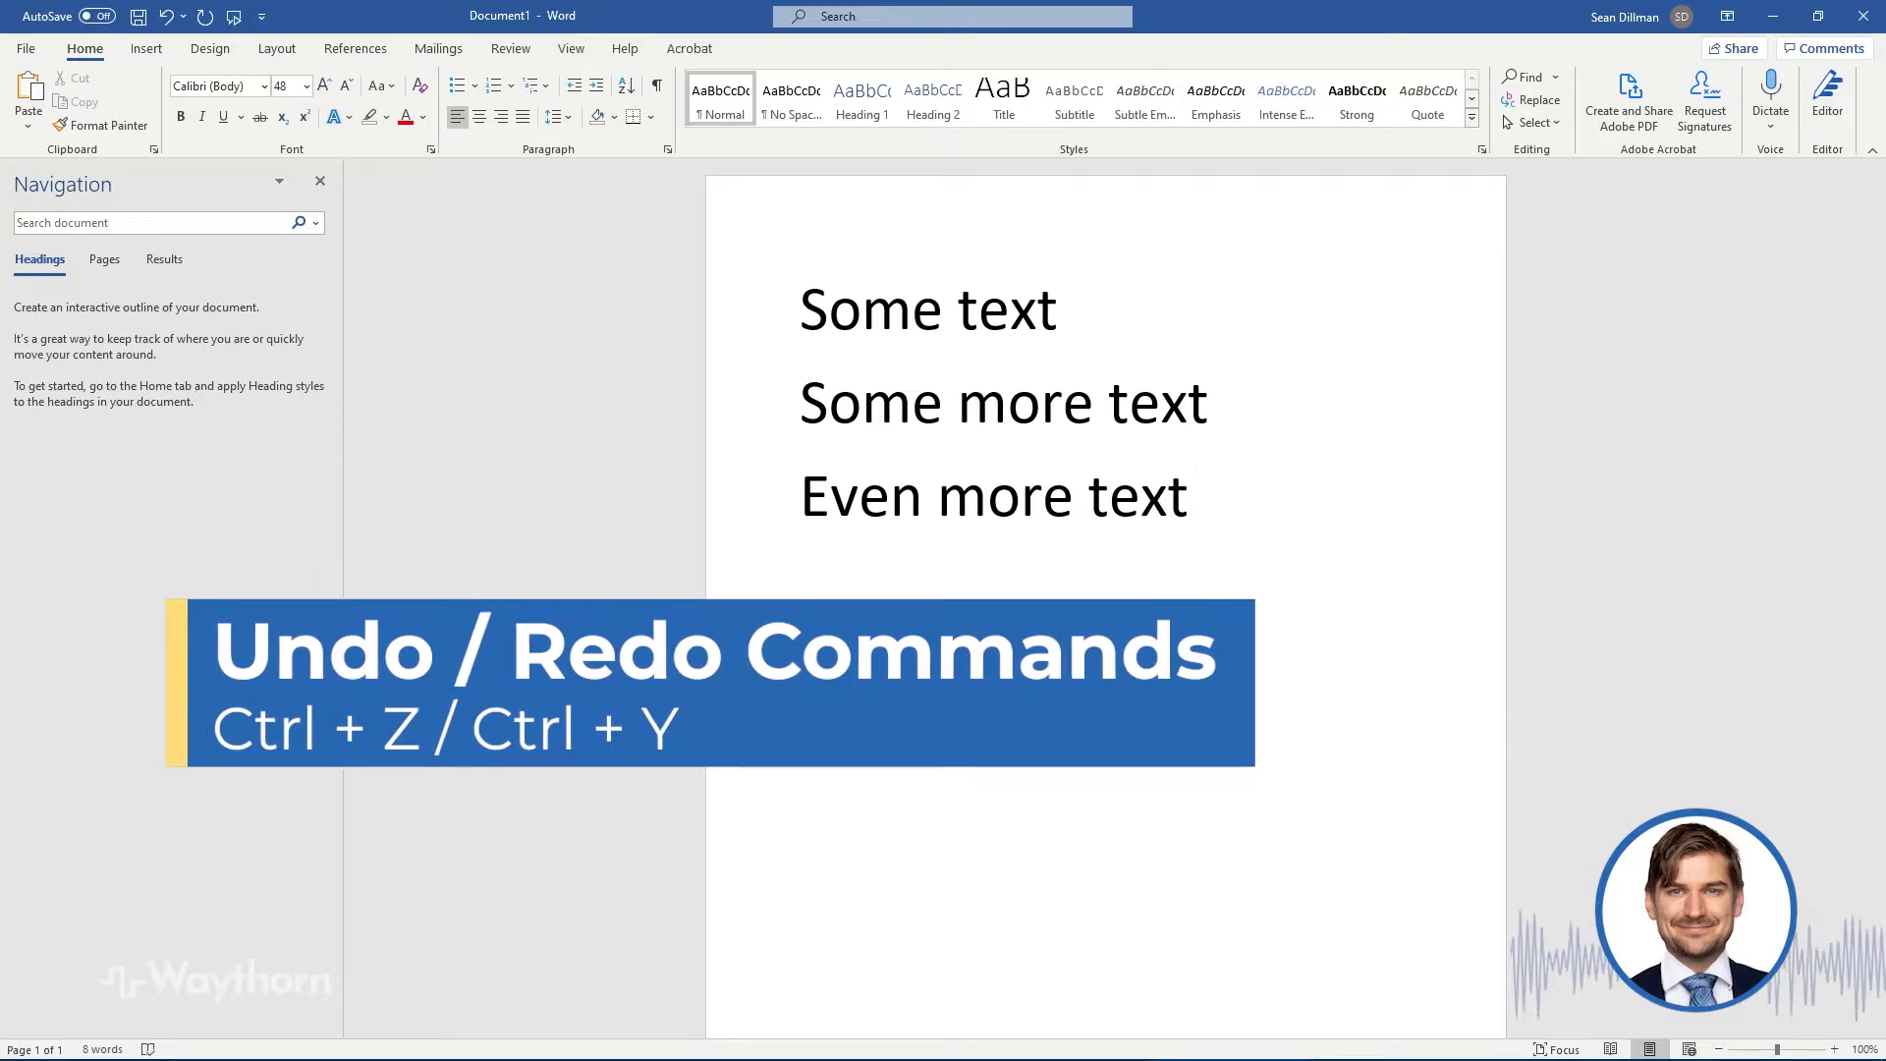
key(ctrl+v)
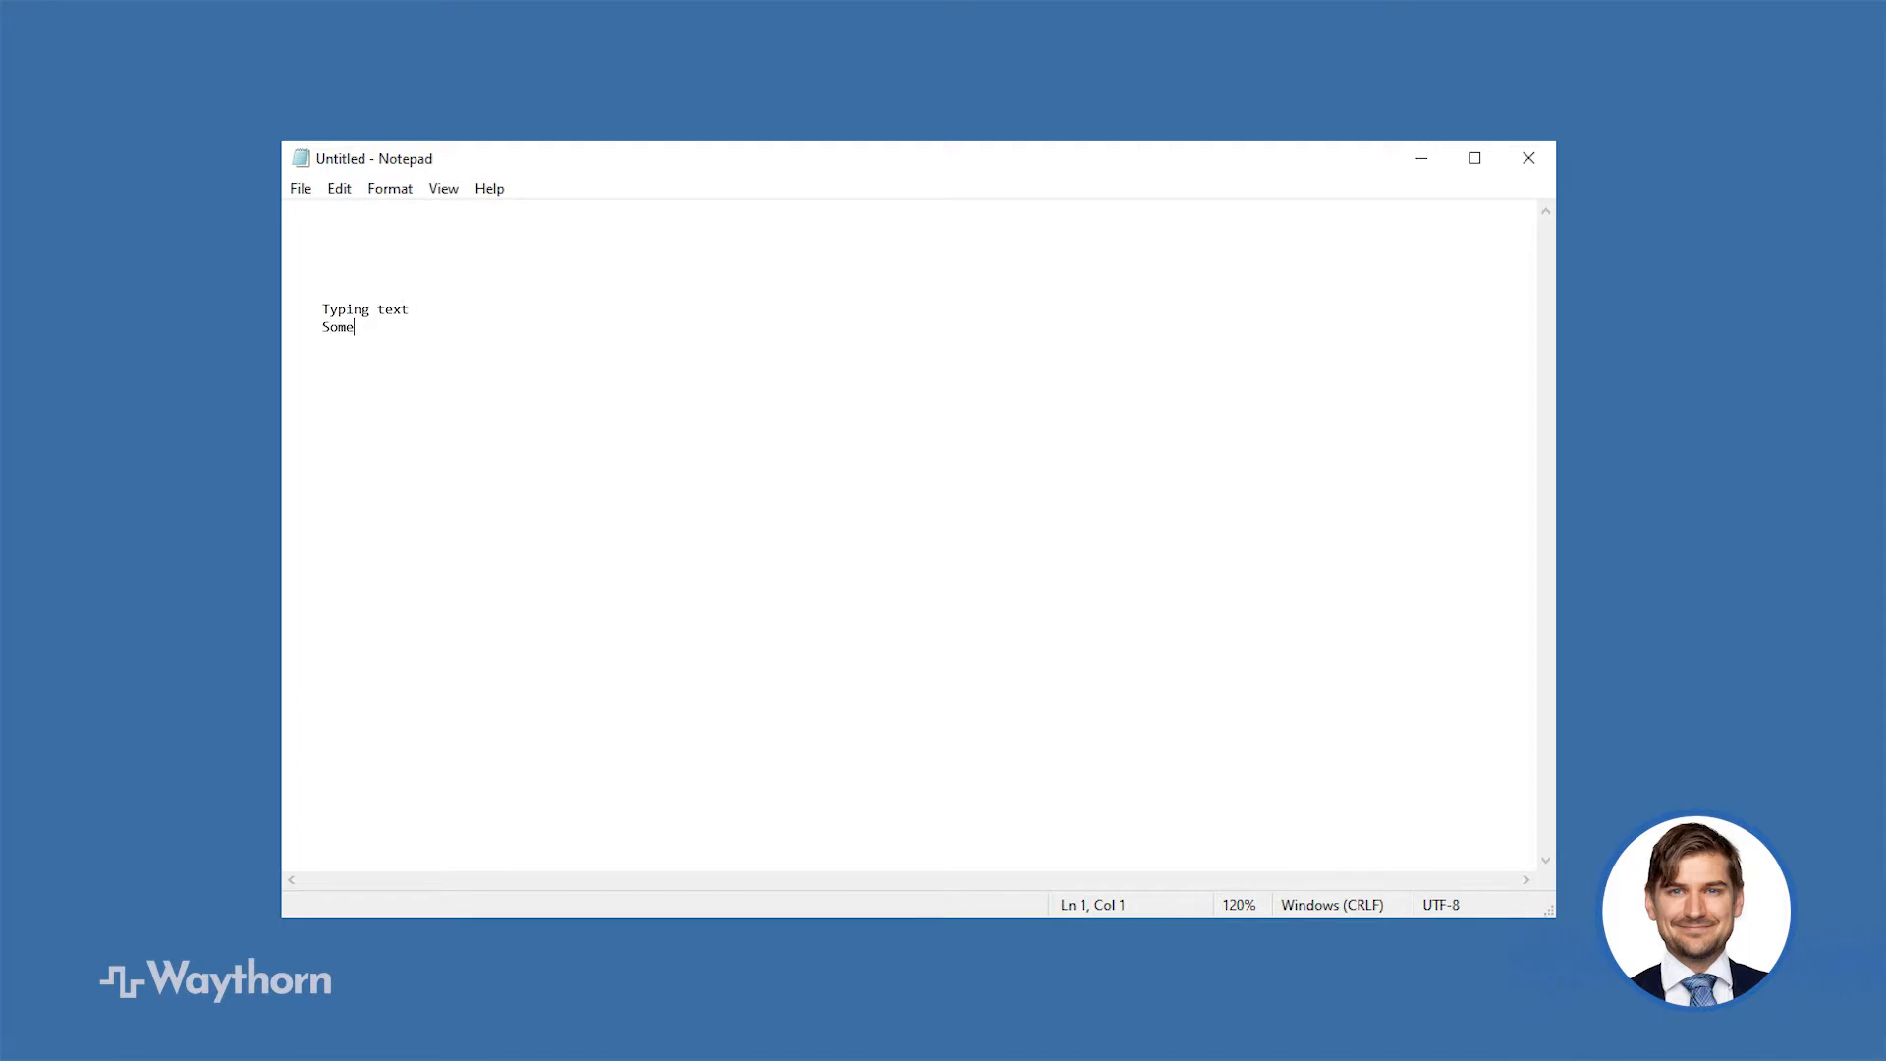
Step: Add 'more text' after 'Some' in Notepad, then take the typing back
text(more text)
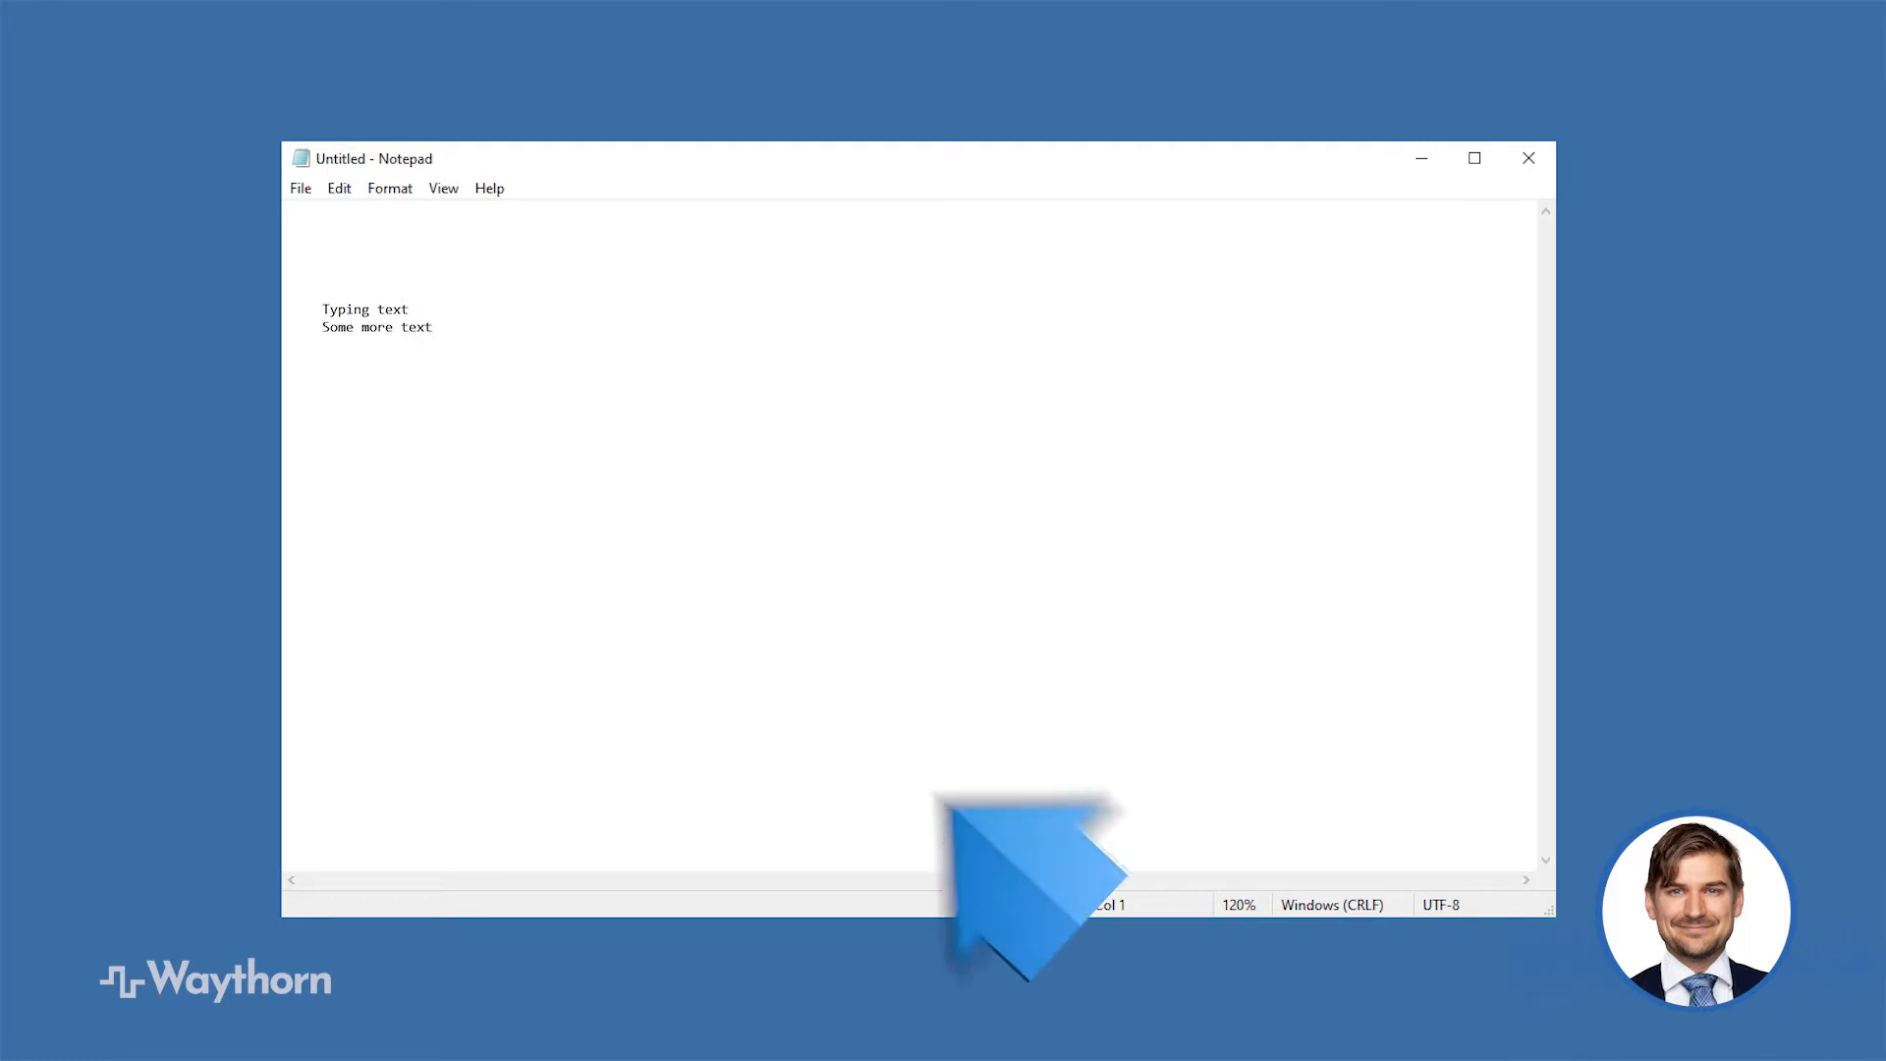
key(ctrl+a)
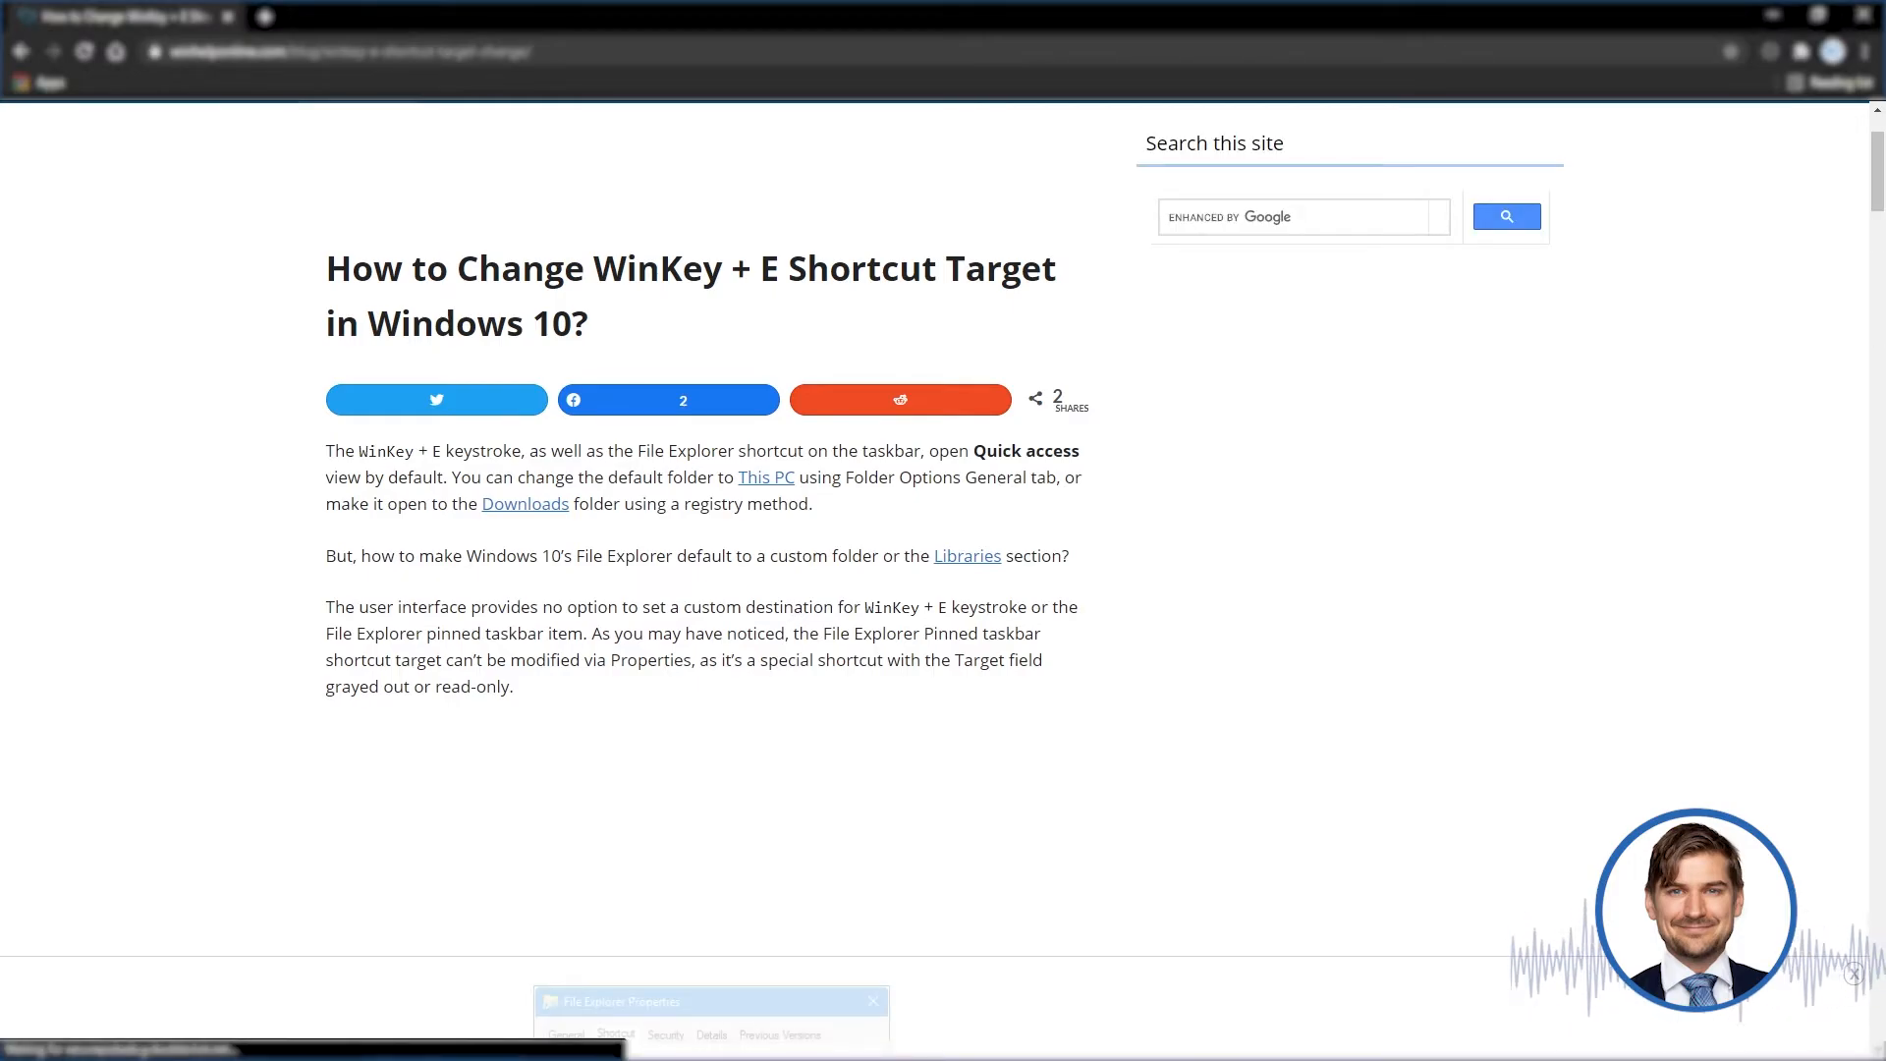
Step: Select the entire text of the WinKey + E shortcut article in Chrome
key(ctrl+a)
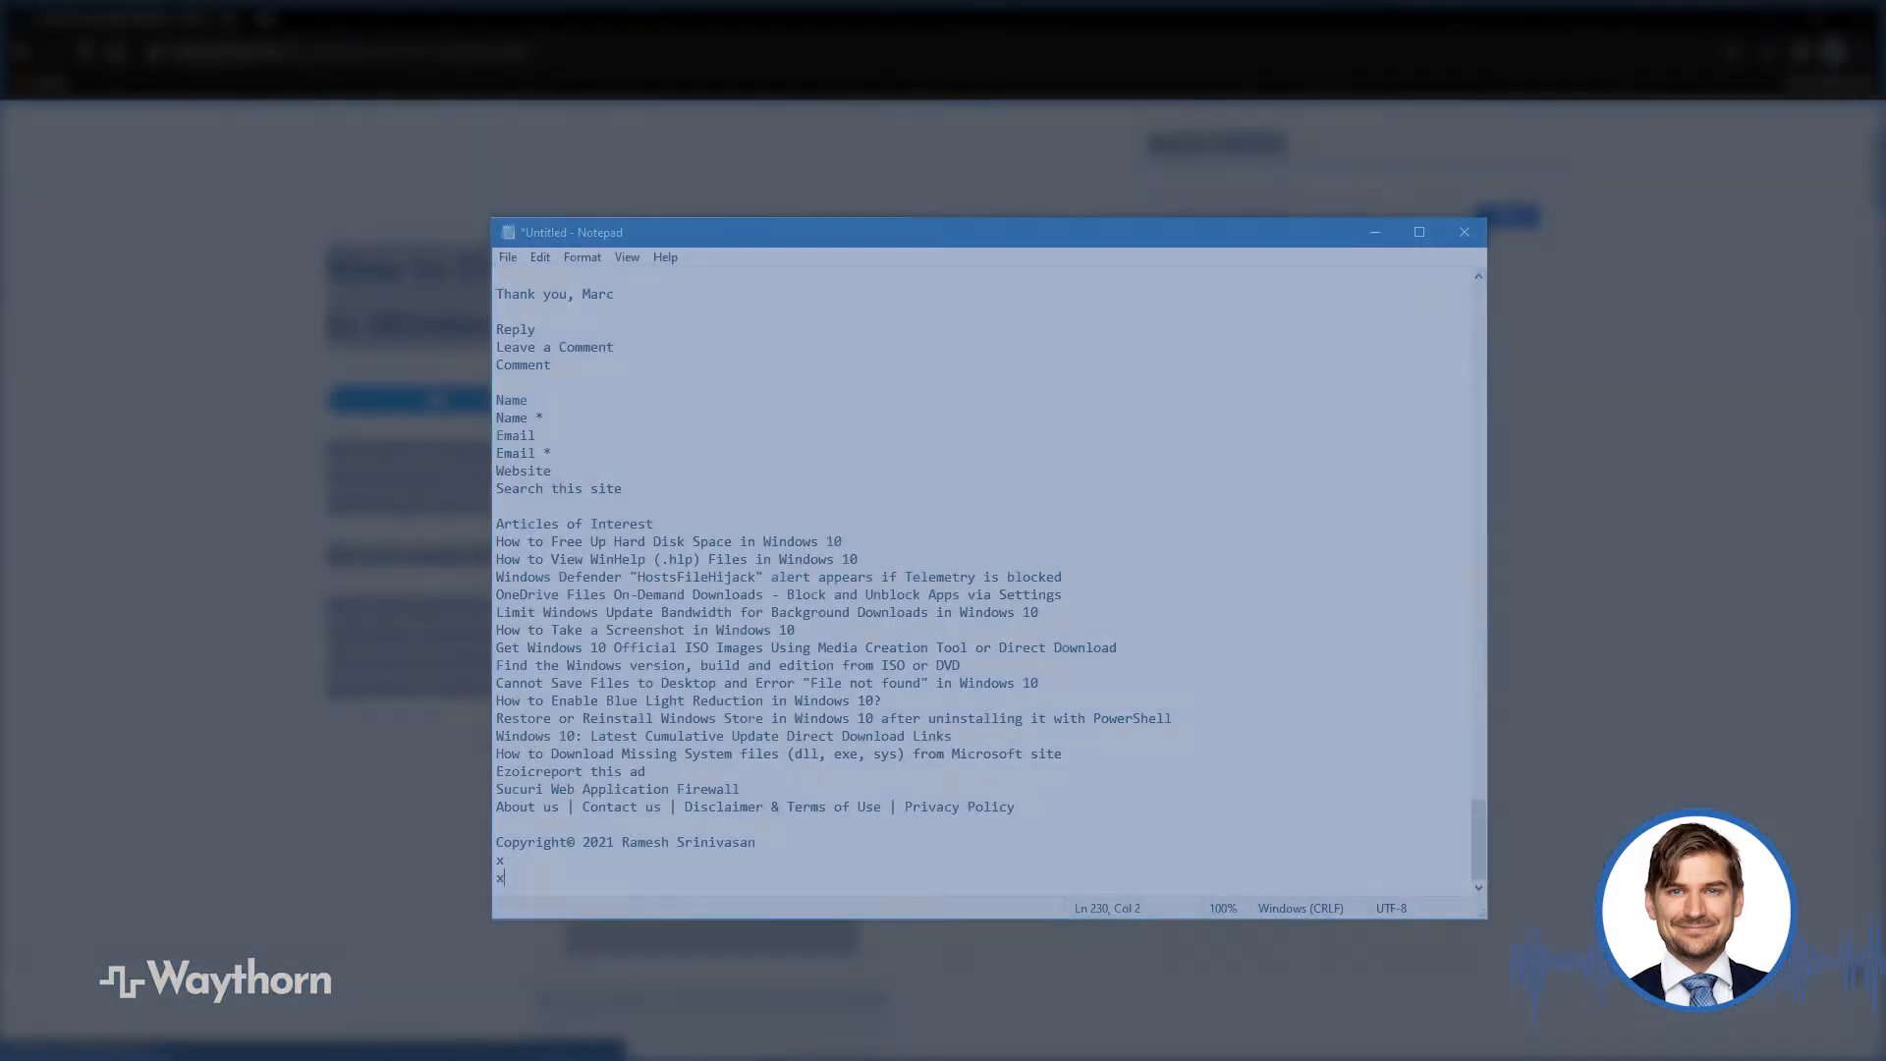
Step: Paste the copied article text into the untitled note and scroll through it
key(ctrl+v)
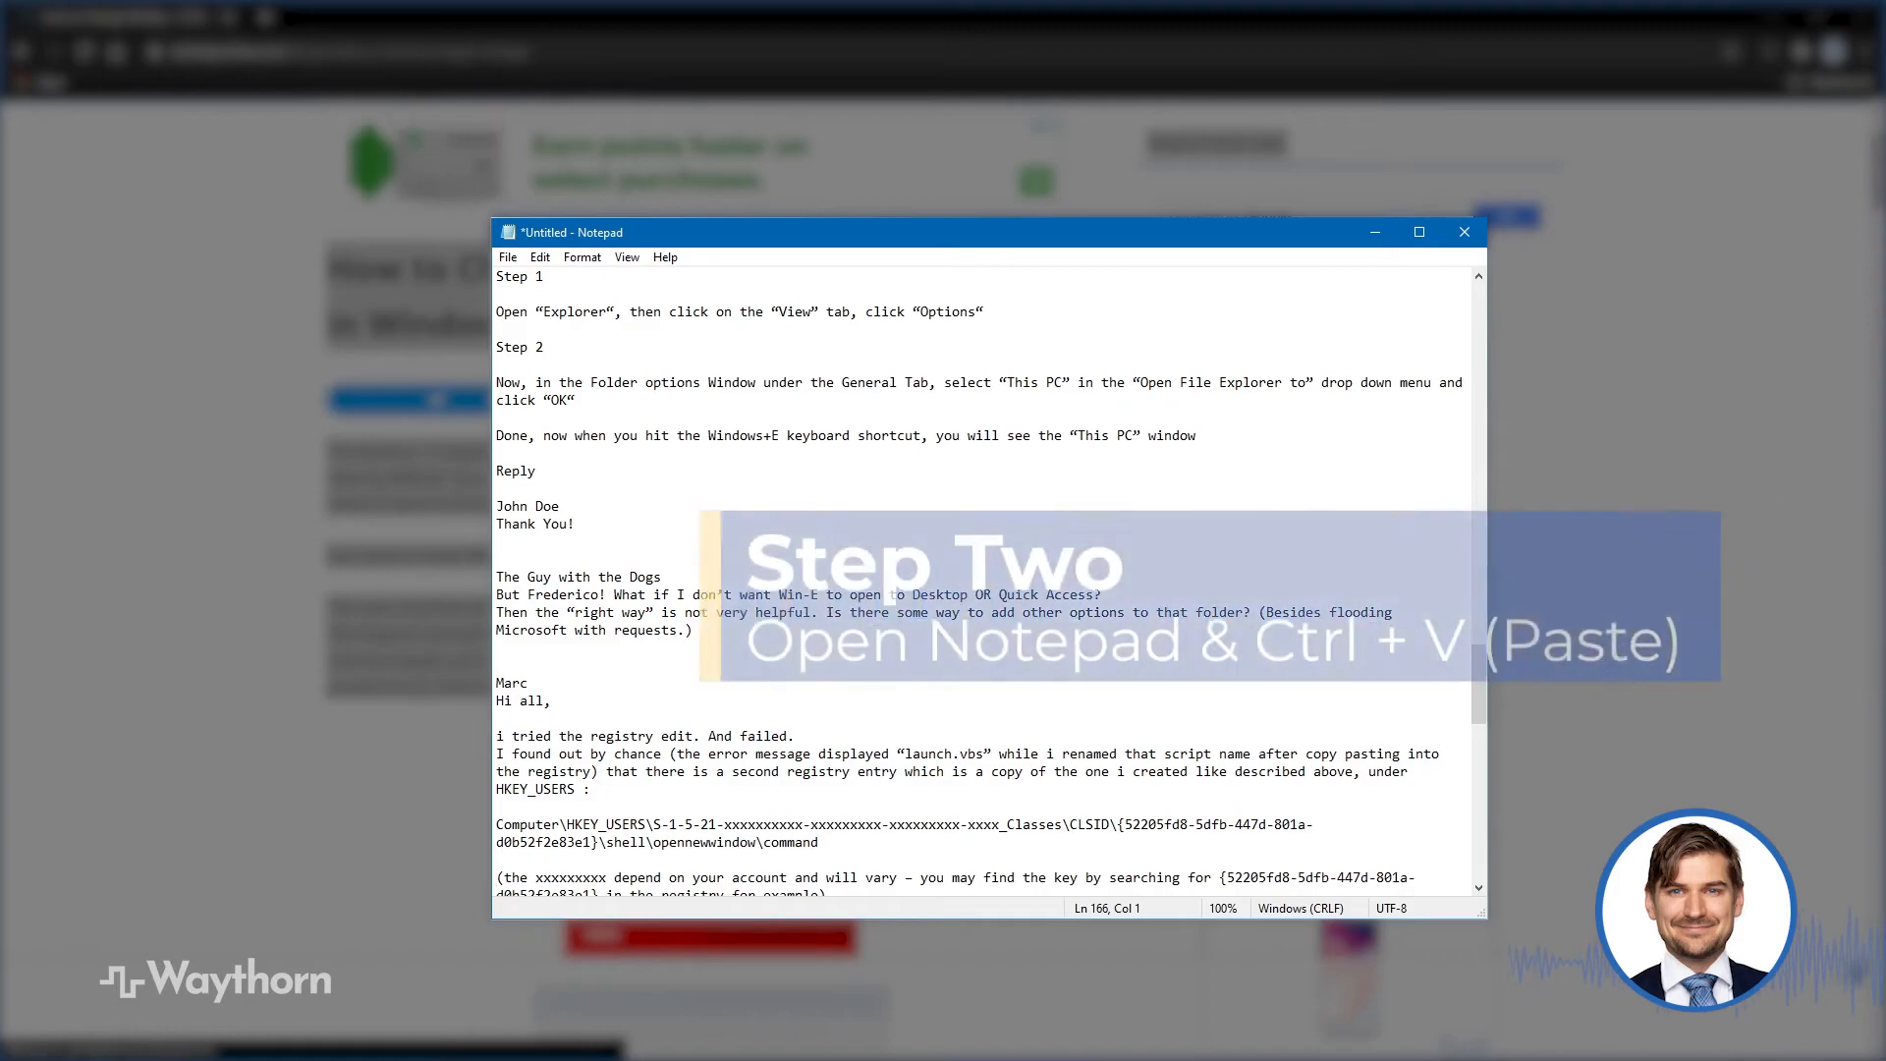
scroll(down, 3)
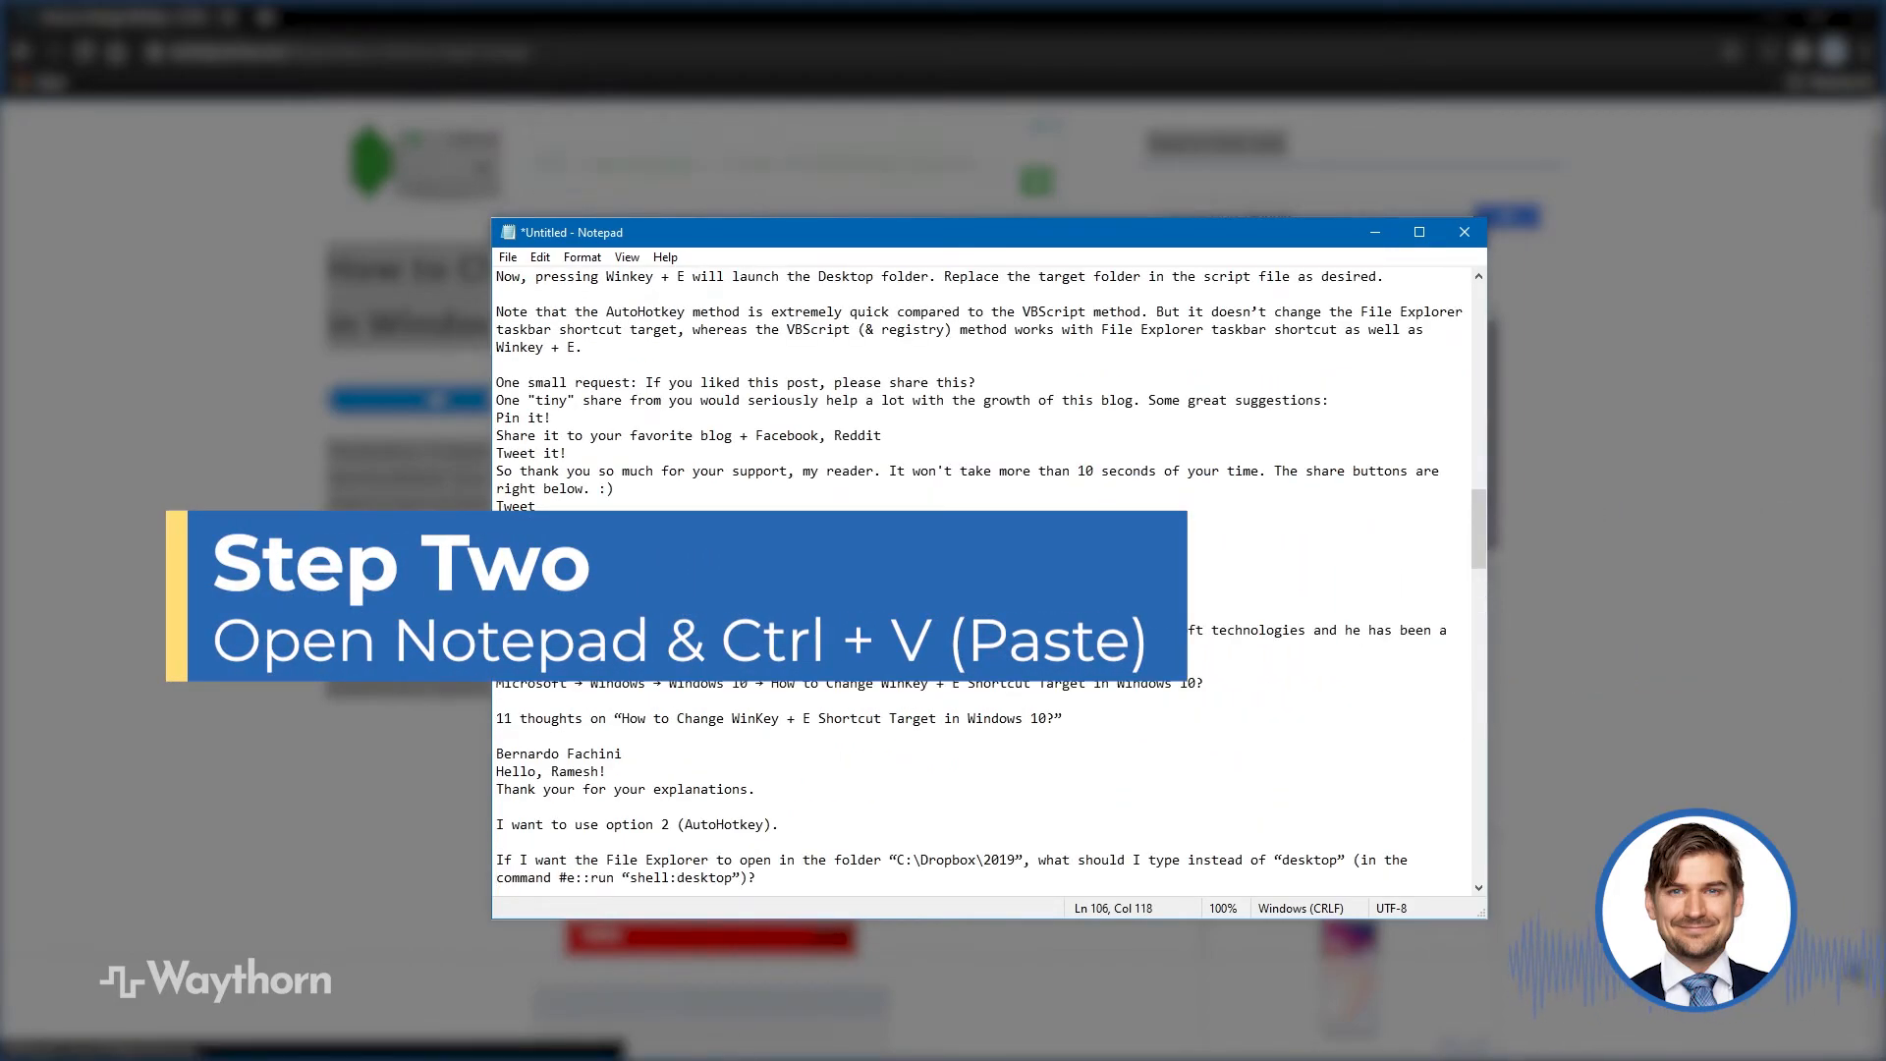